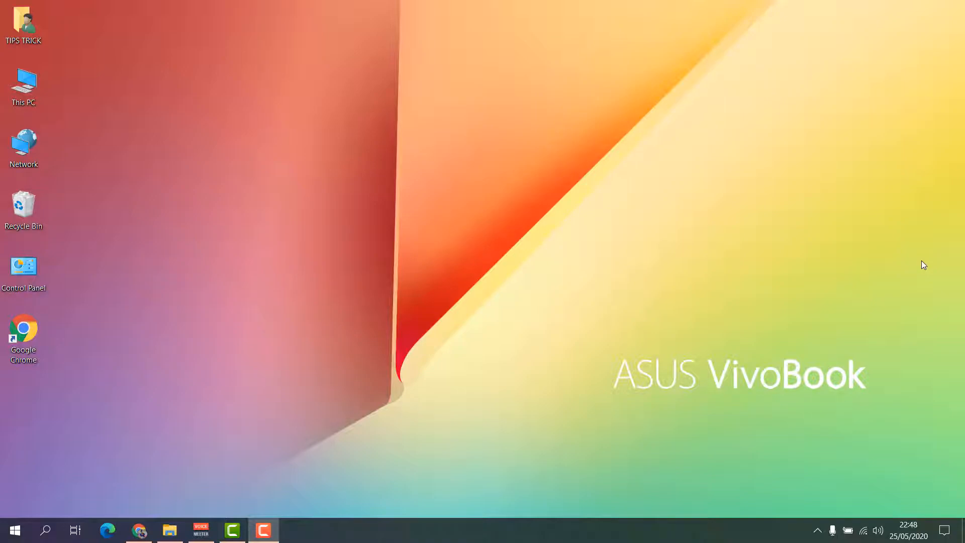
# Open the TIPS TRICK folder from the desktop and go into its New subfolder
pyautogui.click(169, 530)
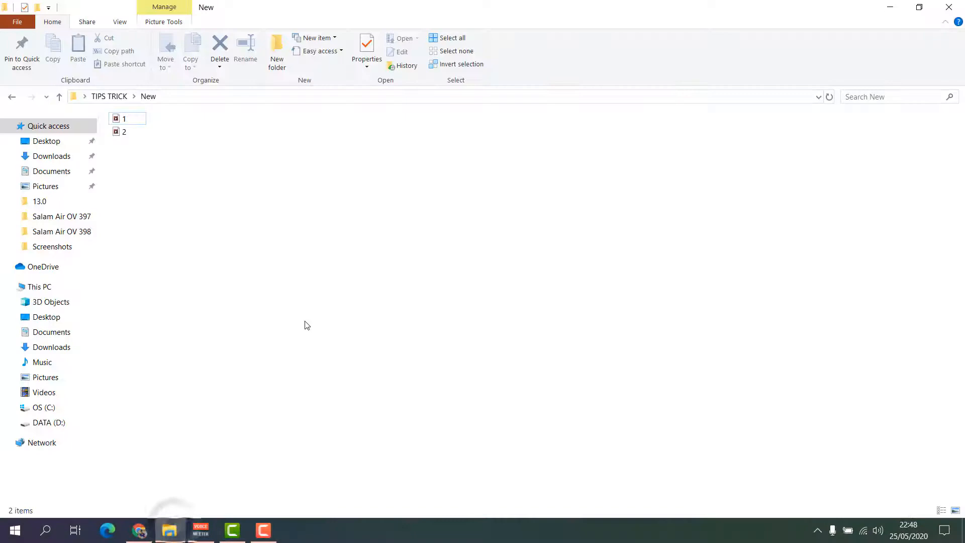
pyautogui.moveTo(341, 228)
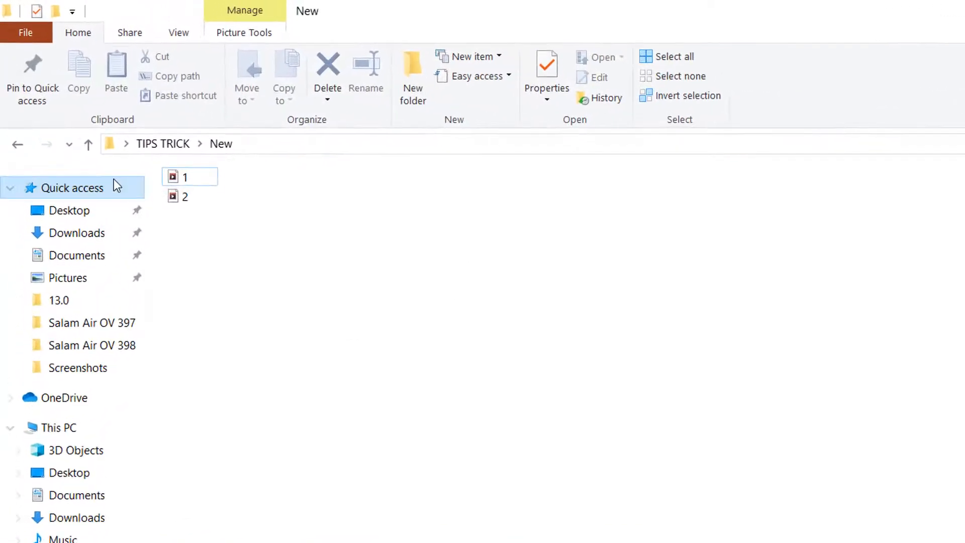
pyautogui.doubleClick(185, 177)
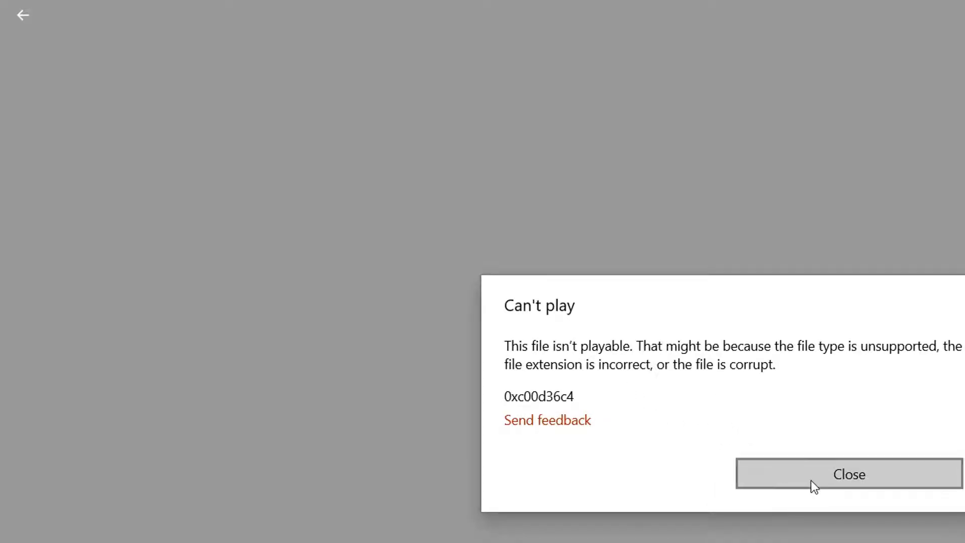
pyautogui.click(849, 473)
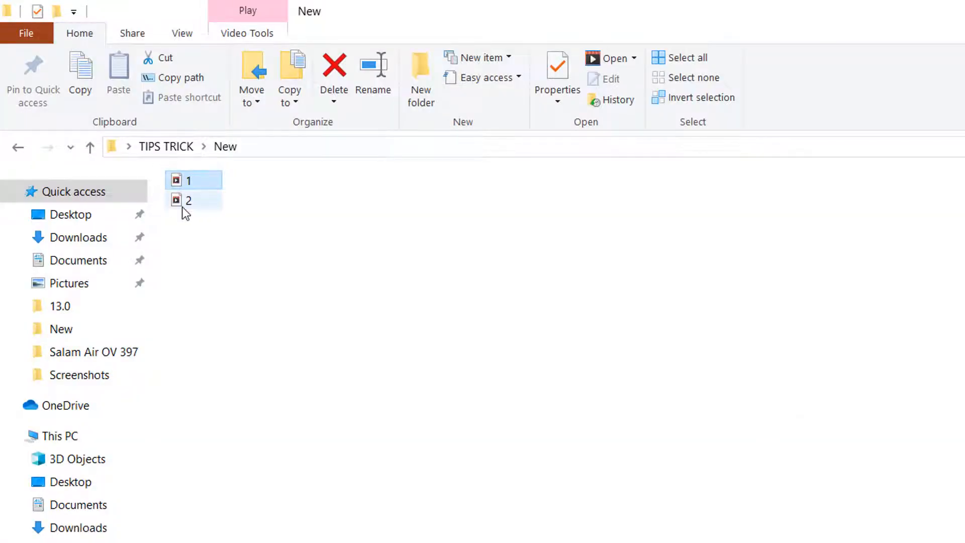
pyautogui.click(194, 180)
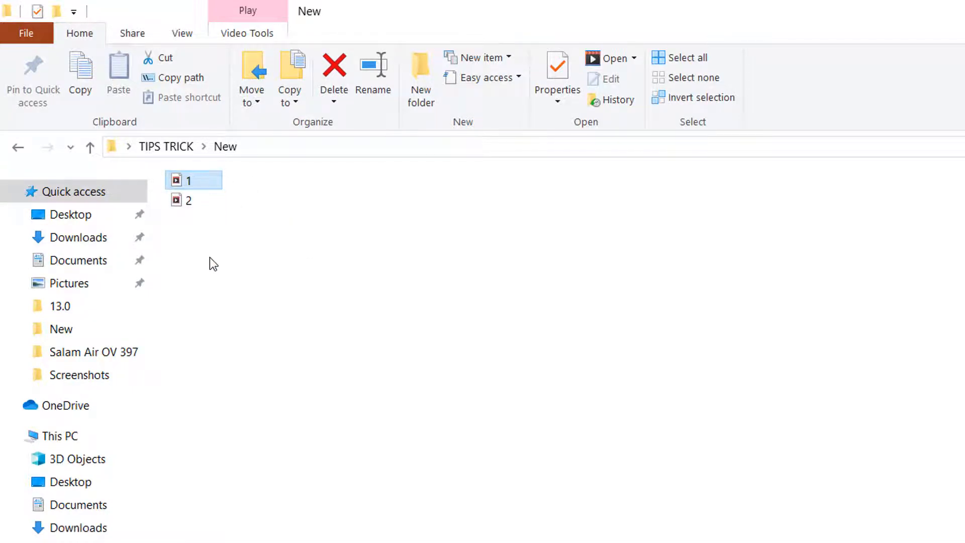
pyautogui.click(193, 180)
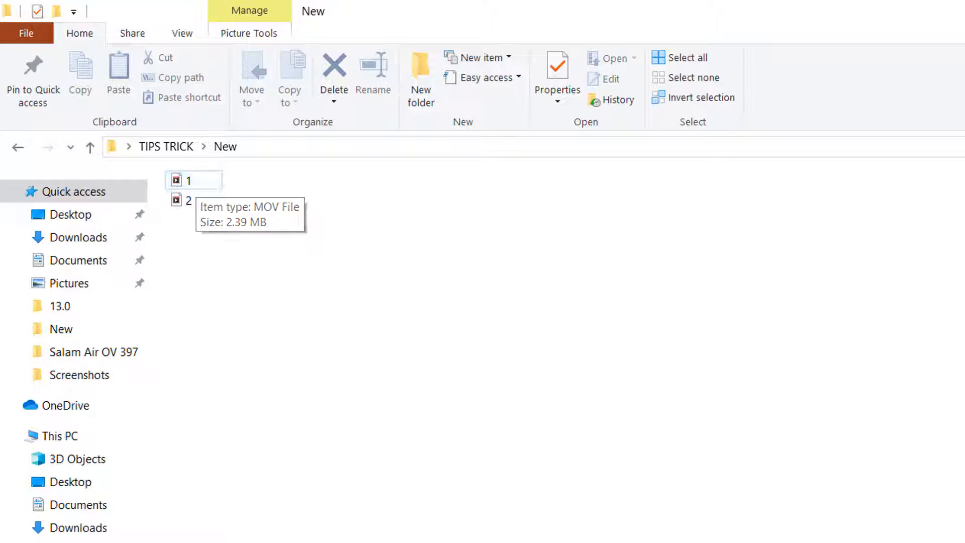
# Turn on File name extensions so the files show as 1.mov and 2.mov
pyautogui.click(181, 33)
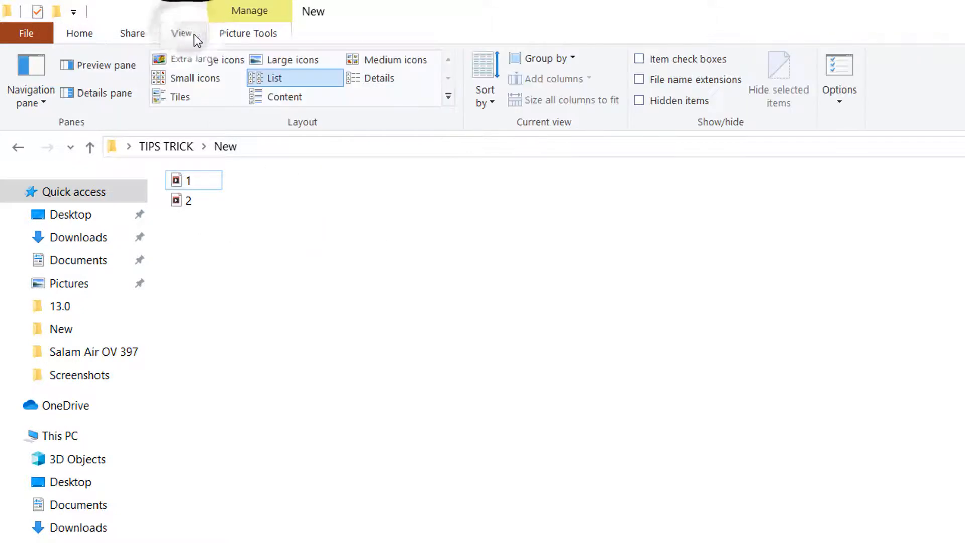
pyautogui.moveTo(640, 84)
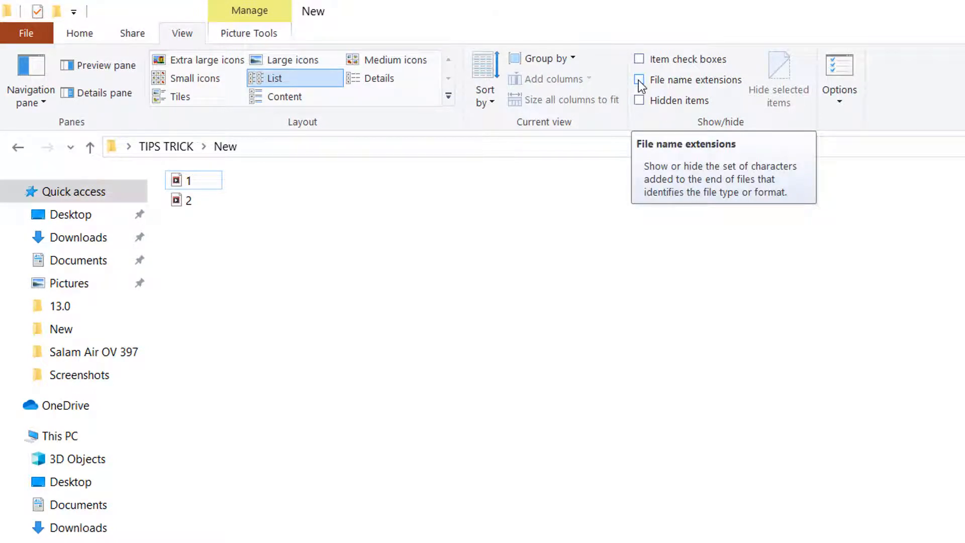
pyautogui.click(639, 80)
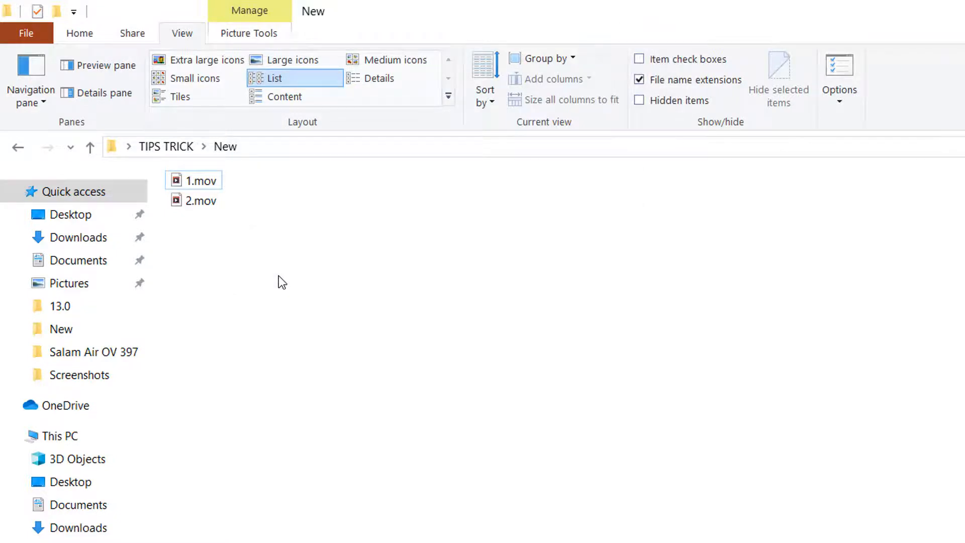
pyautogui.moveTo(237, 234)
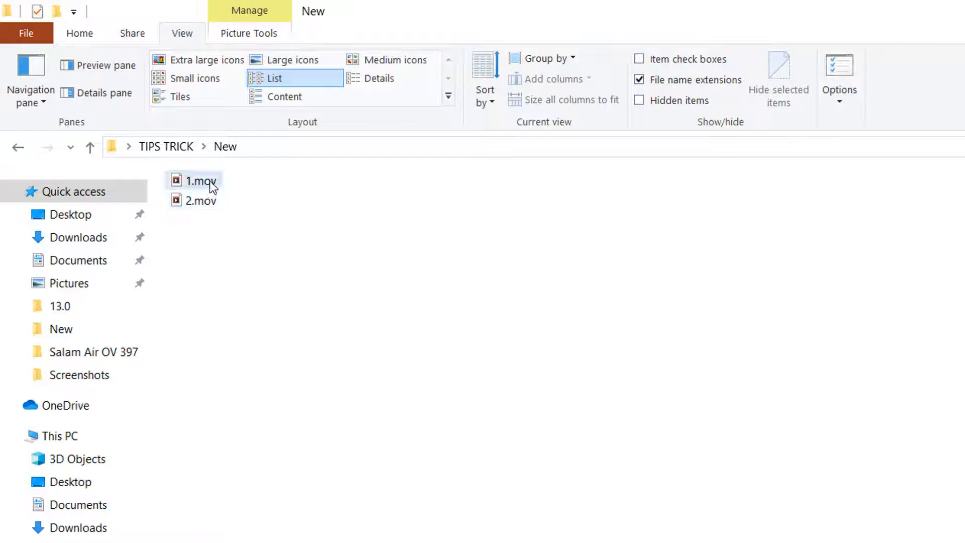
pyautogui.moveTo(209, 185)
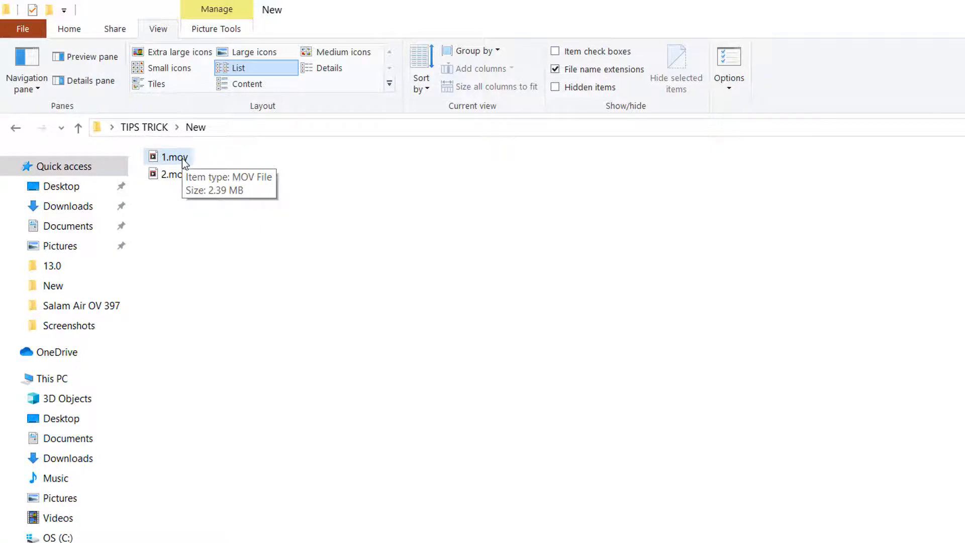
# Rename 1.mov to 1.jpeg and confirm the extension-change warning with Yes
pyautogui.rightClick(175, 157)
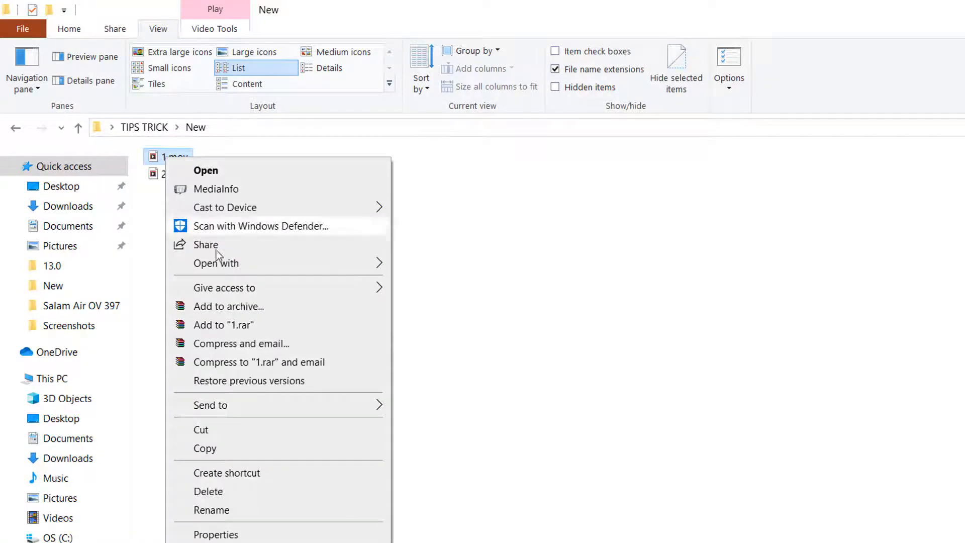
pyautogui.click(211, 510)
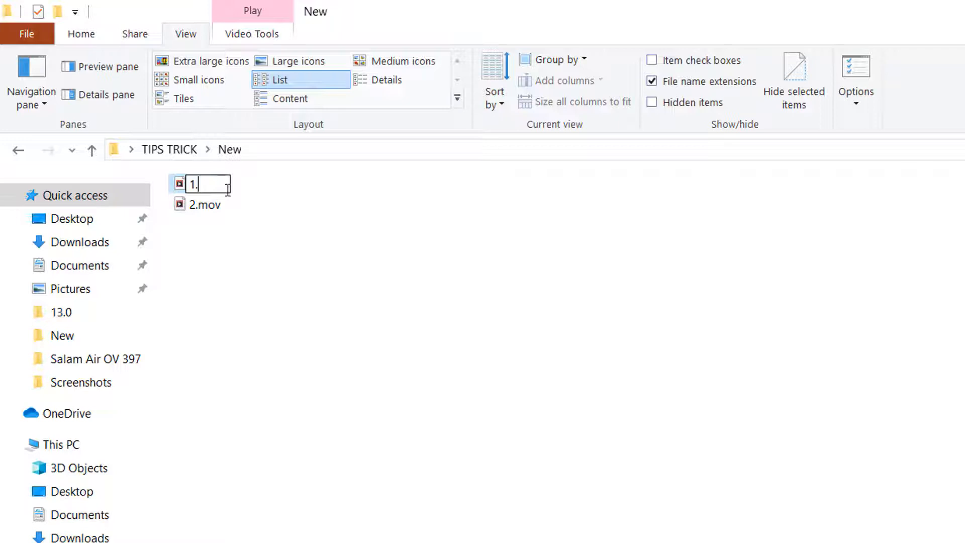
pyautogui.write('j')
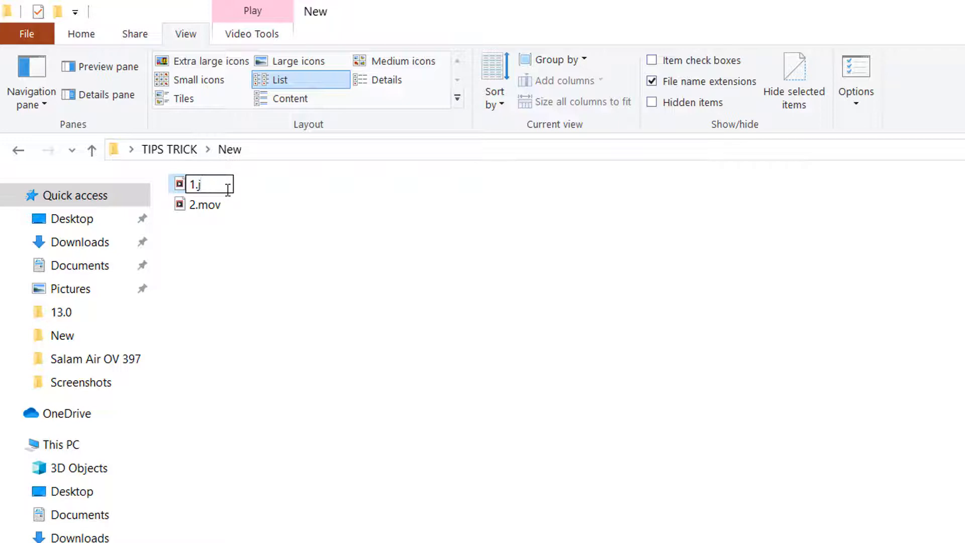
pyautogui.write('peg')
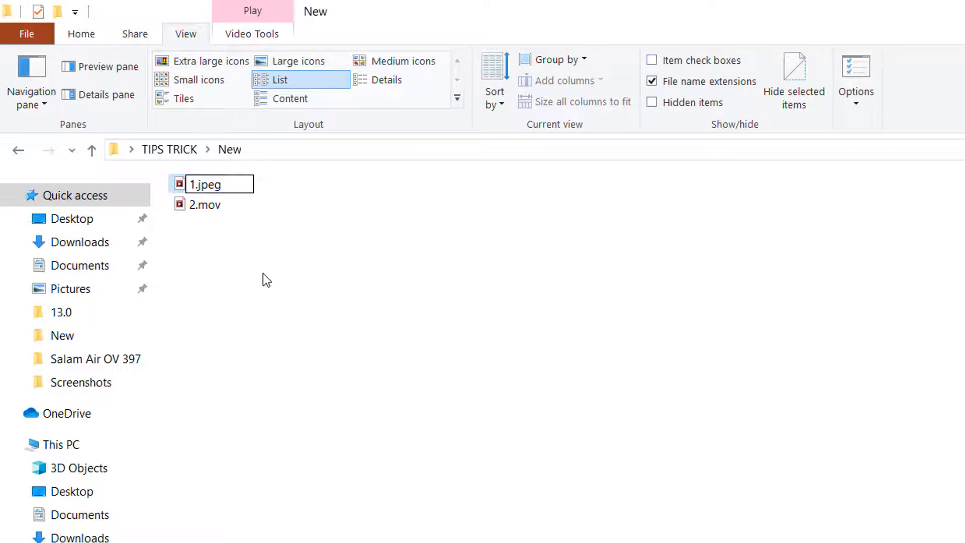
pyautogui.moveTo(687, 384)
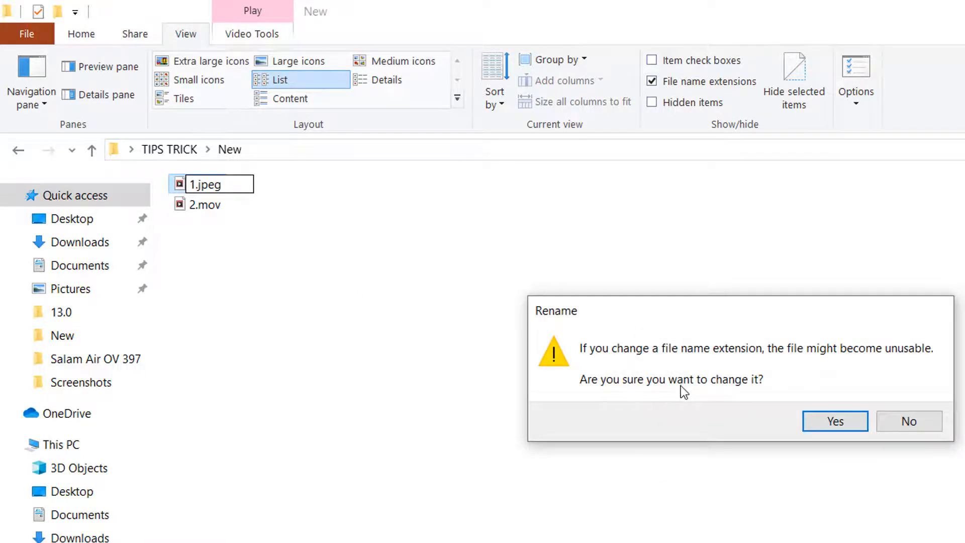
pyautogui.moveTo(765, 409)
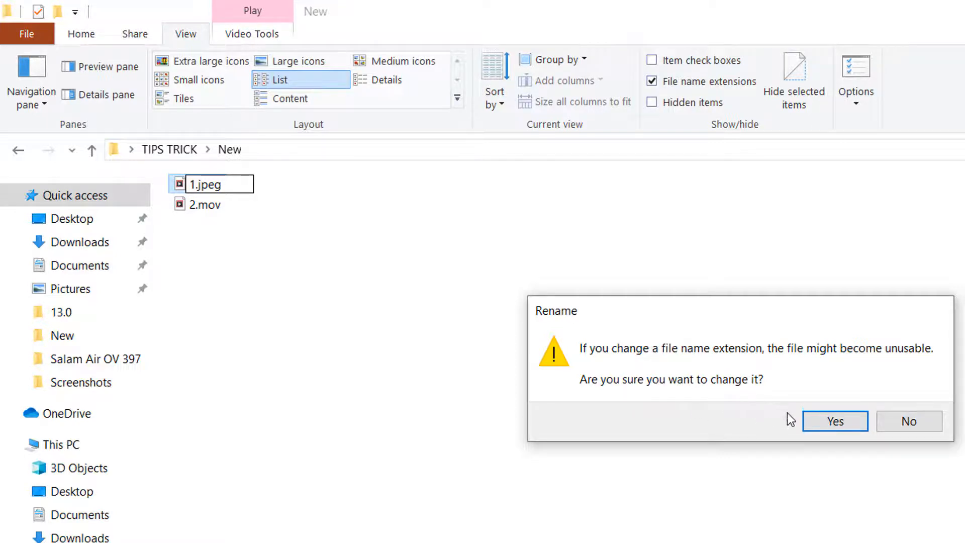
pyautogui.click(835, 421)
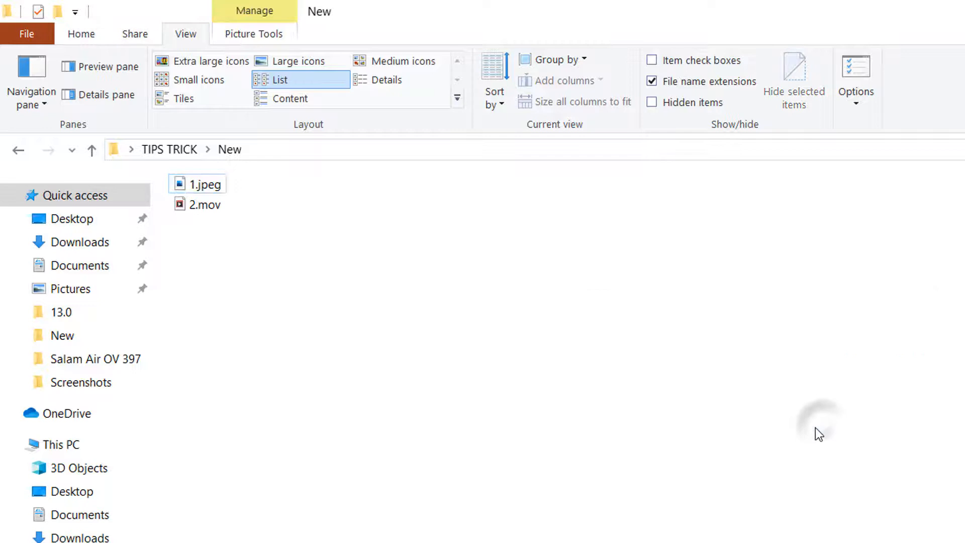
pyautogui.moveTo(492, 385)
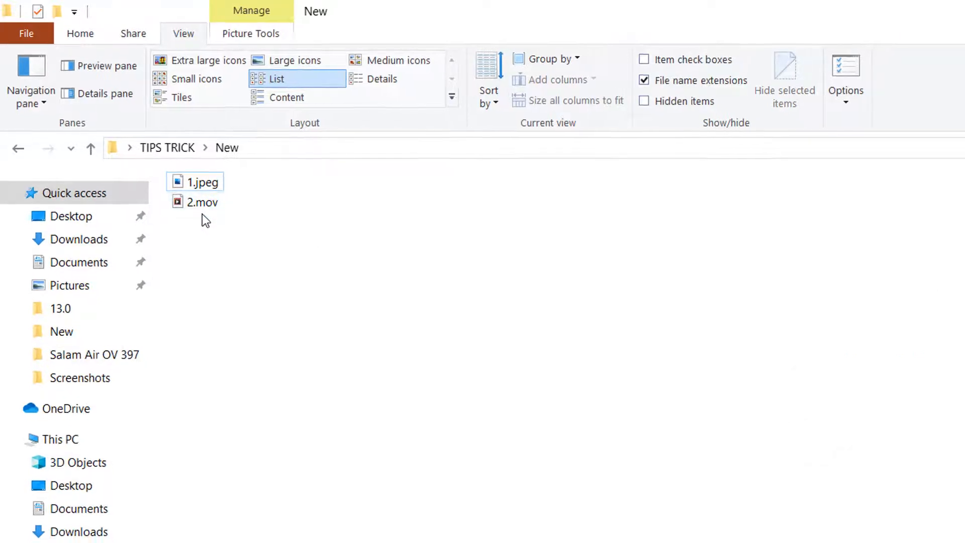
# Rename 2.mov to 2.jpeg and confirm the extension-change warning with Yes
pyautogui.click(202, 202)
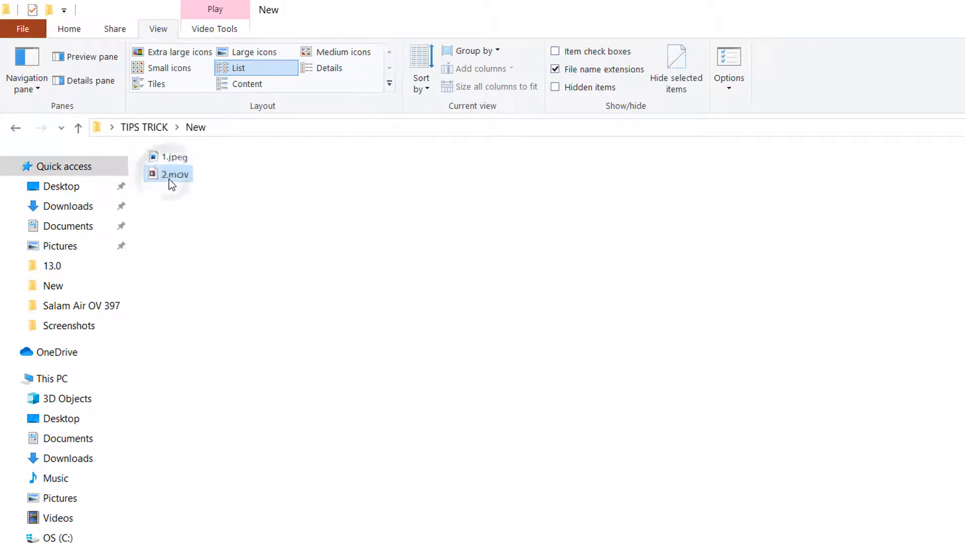
pyautogui.rightClick(175, 174)
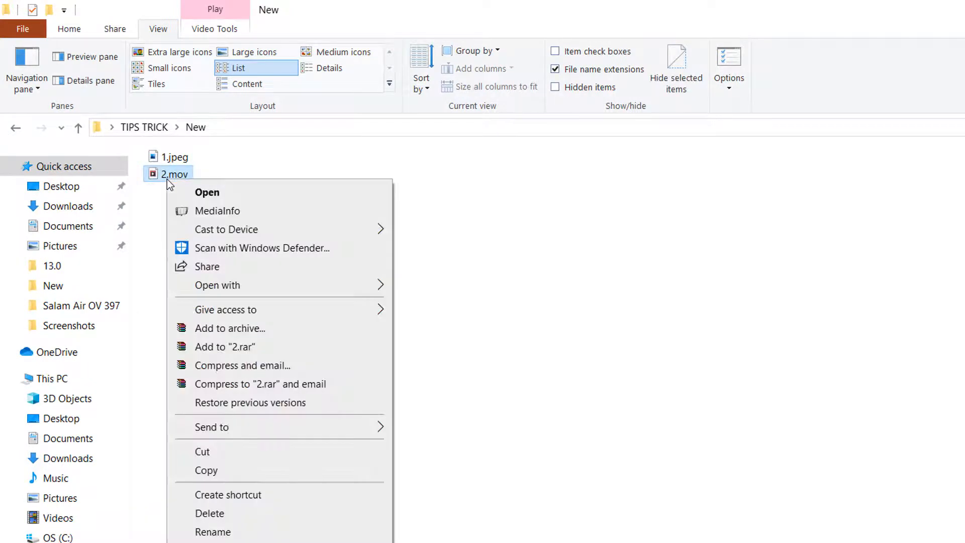
pyautogui.click(213, 532)
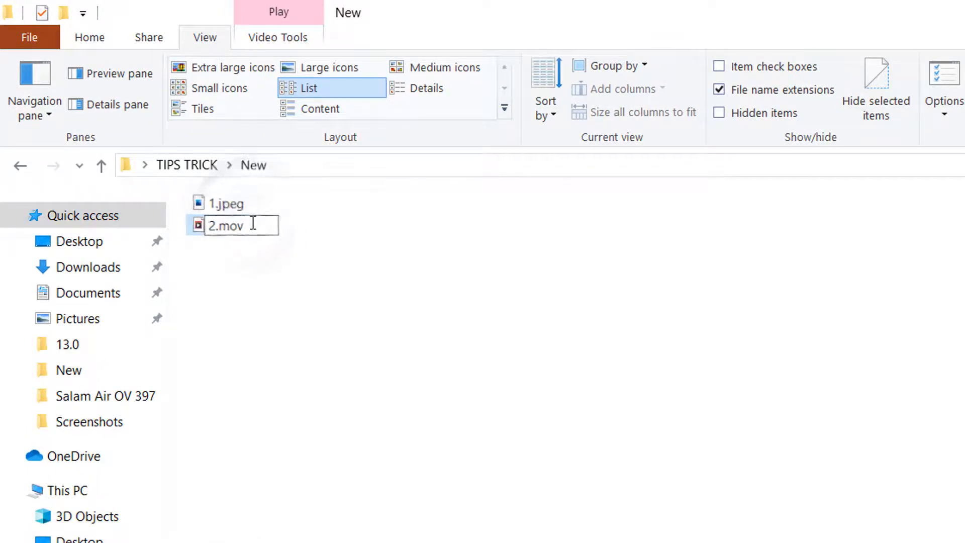
pyautogui.press('Backspace')
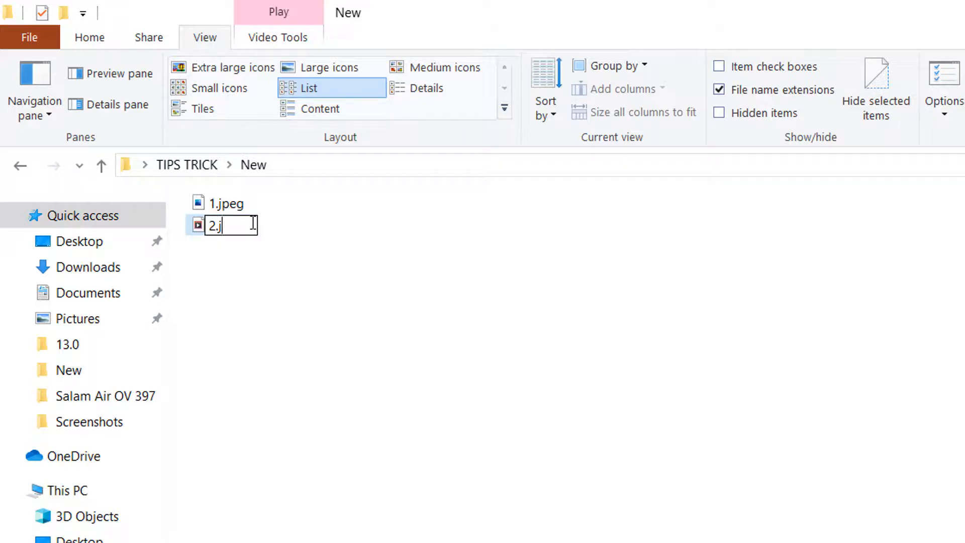
pyautogui.write('peg')
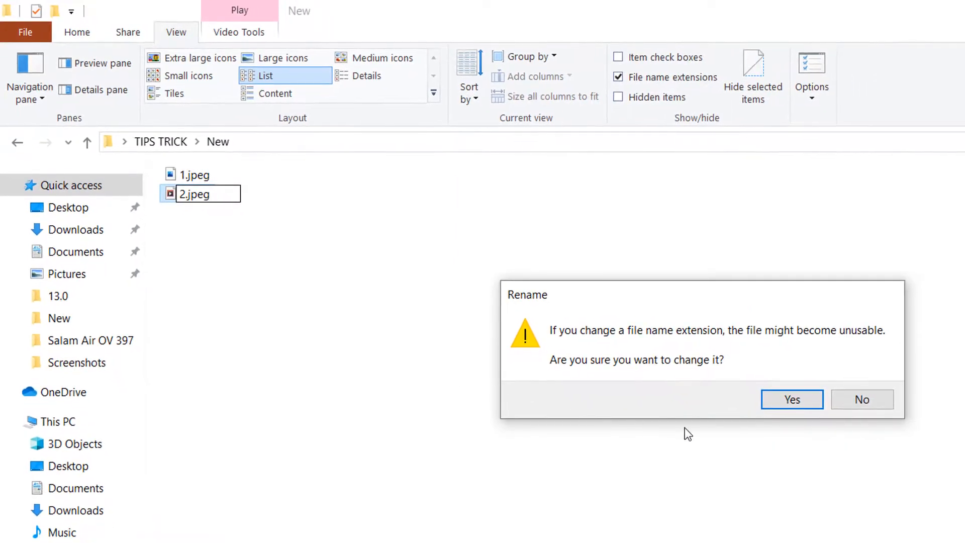
pyautogui.click(791, 399)
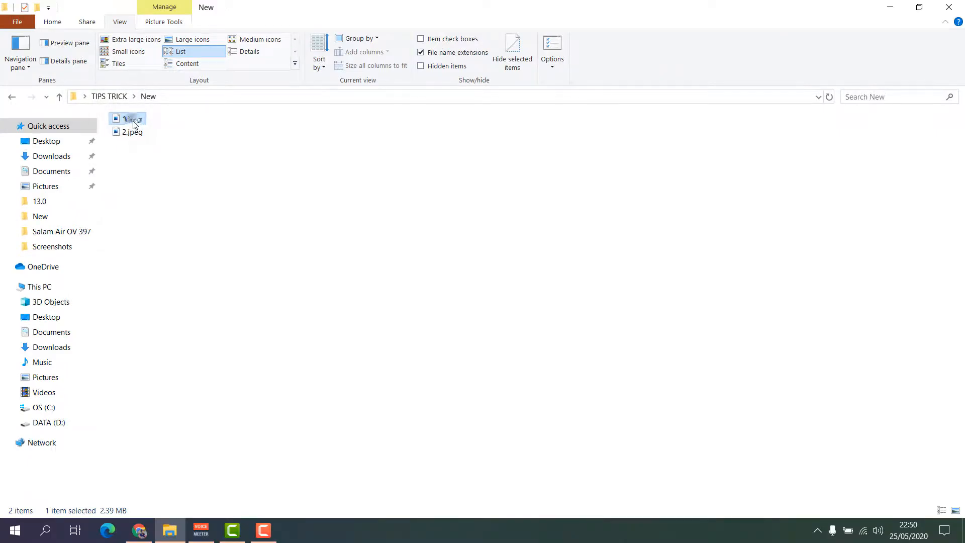
# Open 1.jpeg and then 2.jpeg in Photos to check they display as pictures
pyautogui.doubleClick(130, 119)
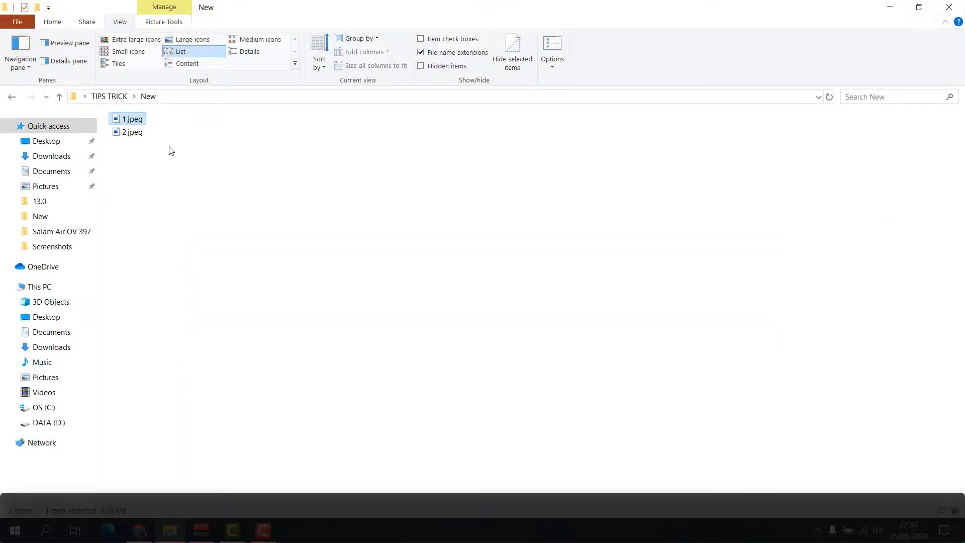
pyautogui.click(131, 132)
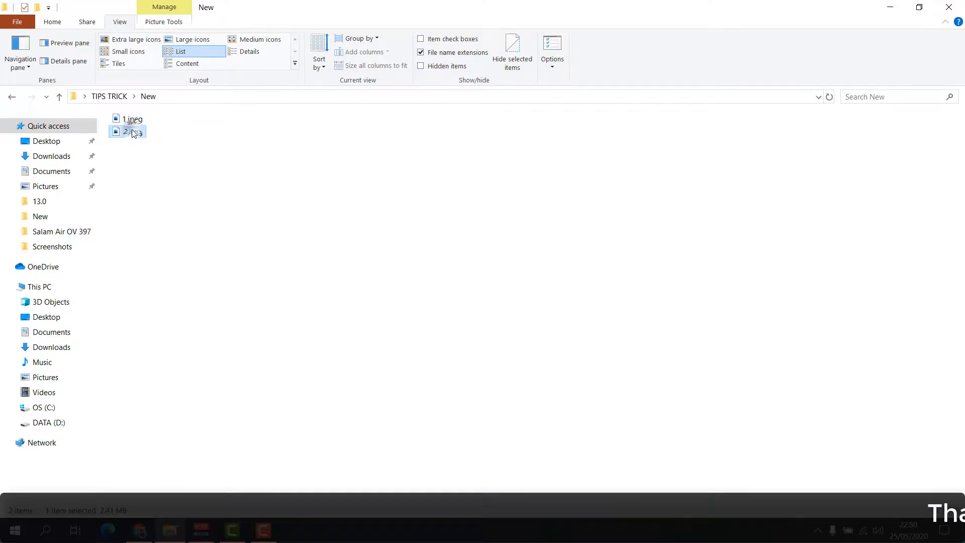
pyautogui.doubleClick(126, 132)
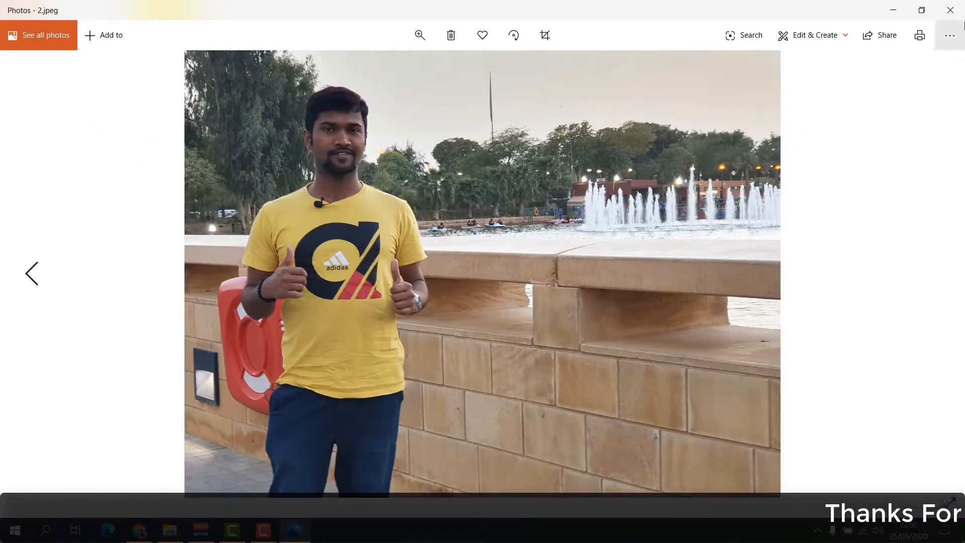